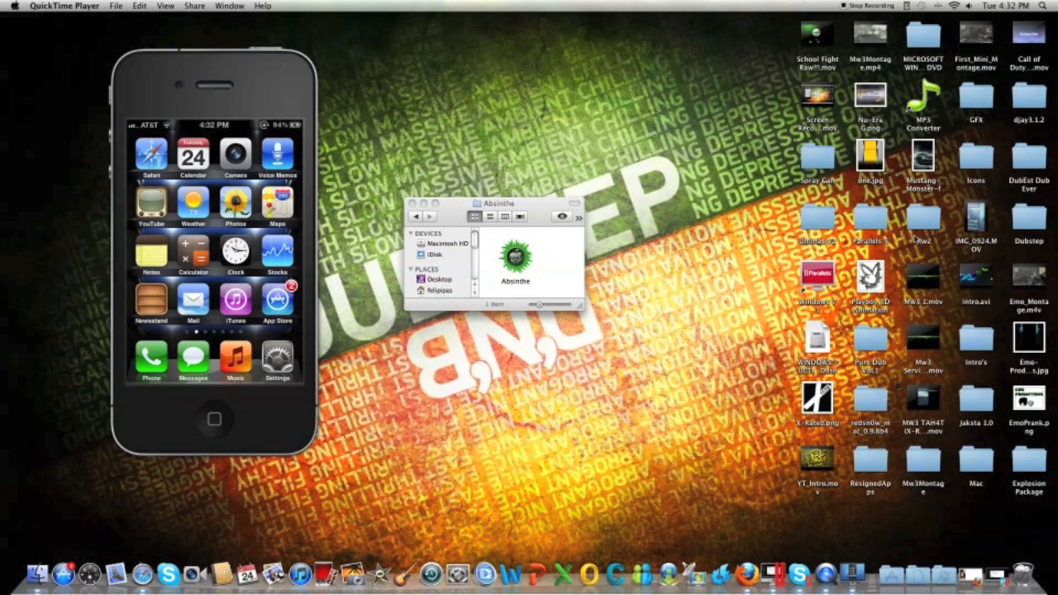
{"action": "mouse_move", "coordinate": [676, 353]}
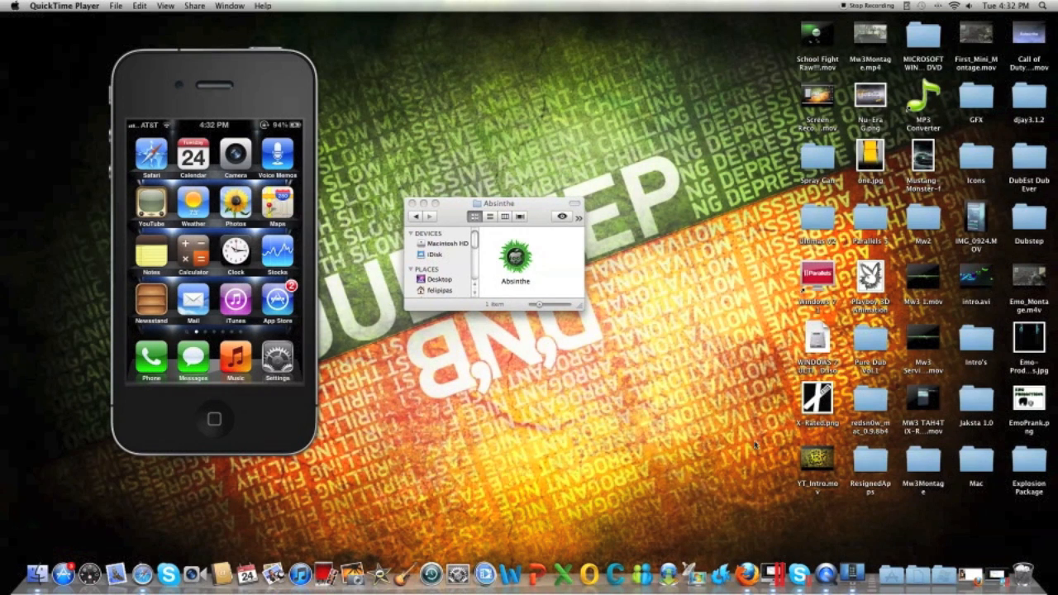
Double-click Absinthe in Finder so it detects the iPhone 4S on iOS 5.0.1
{"action": "left_click", "coordinate": [514, 252]}
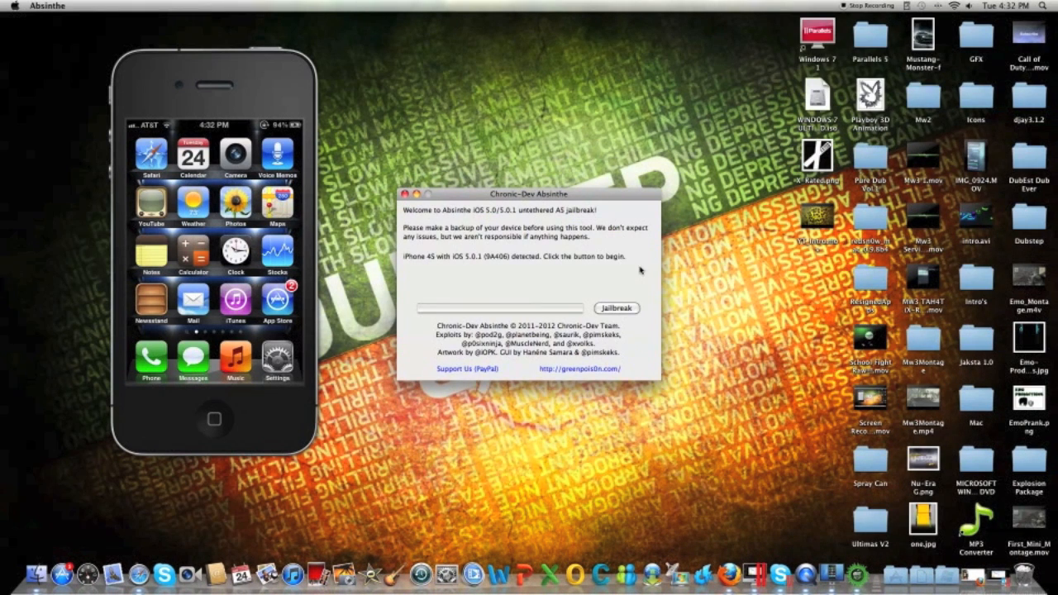
{"action": "mouse_move", "coordinate": [642, 271]}
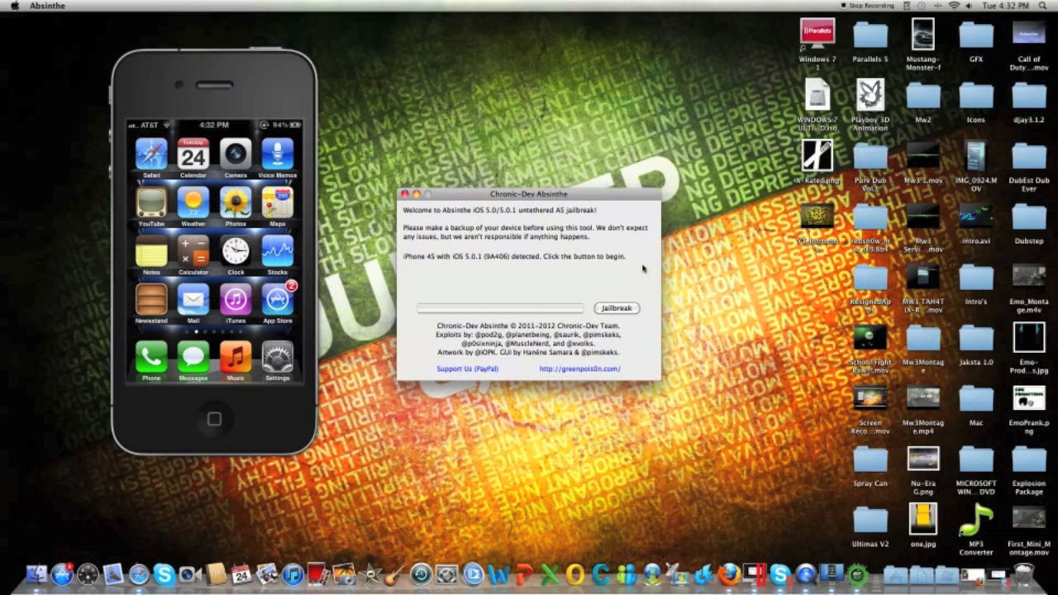
{"action": "mouse_move", "coordinate": [609, 319]}
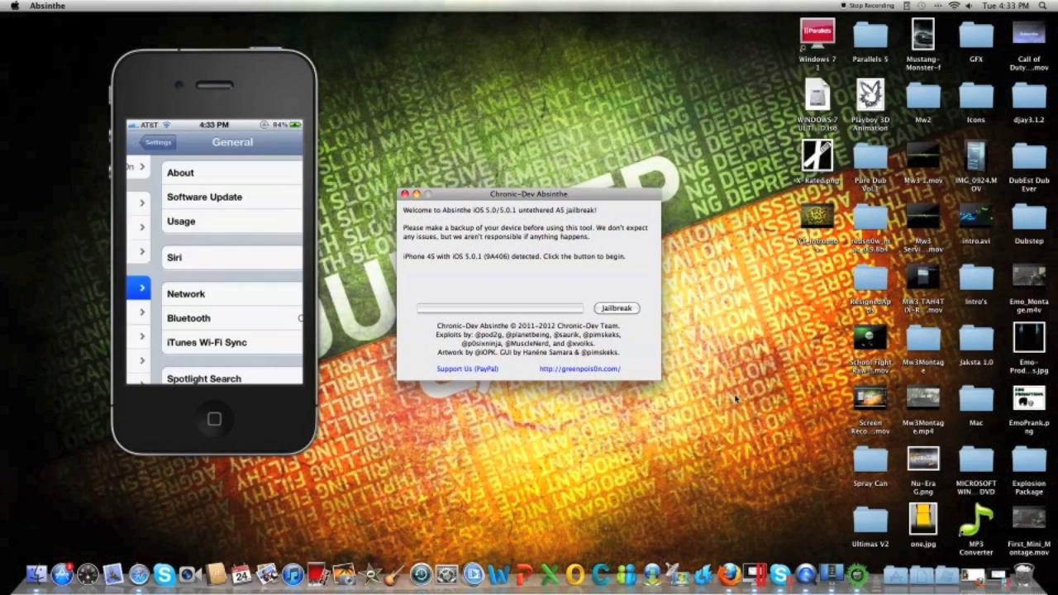
Scroll the mirrored iPhone's About page to Version 5.0.1 (9A406), then return to the Home screen
{"action": "left_click", "coordinate": [213, 172]}
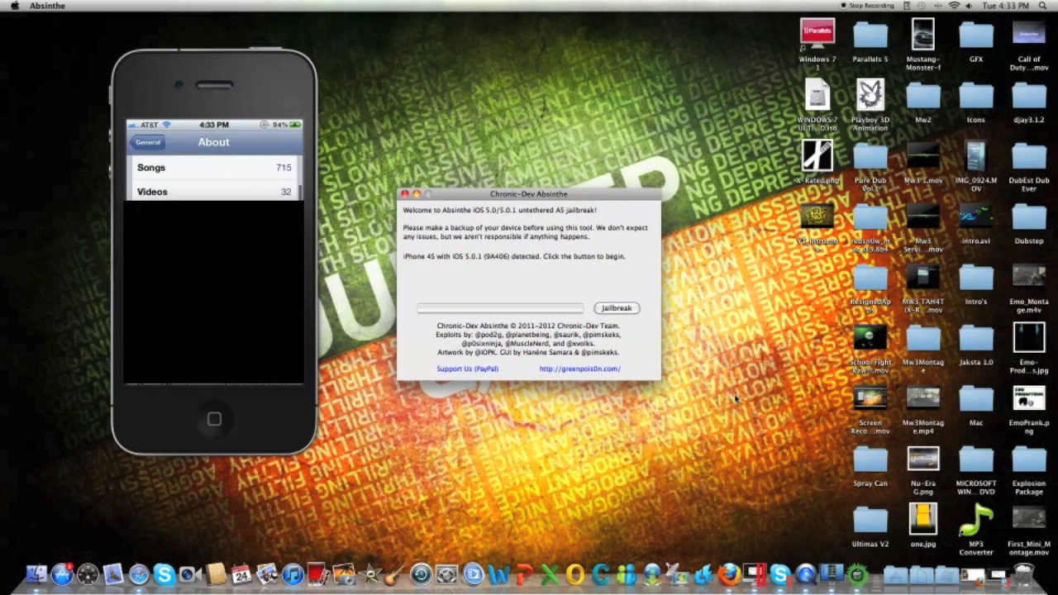
{"action": "scroll", "scroll_direction": "down", "scroll_amount": 3}
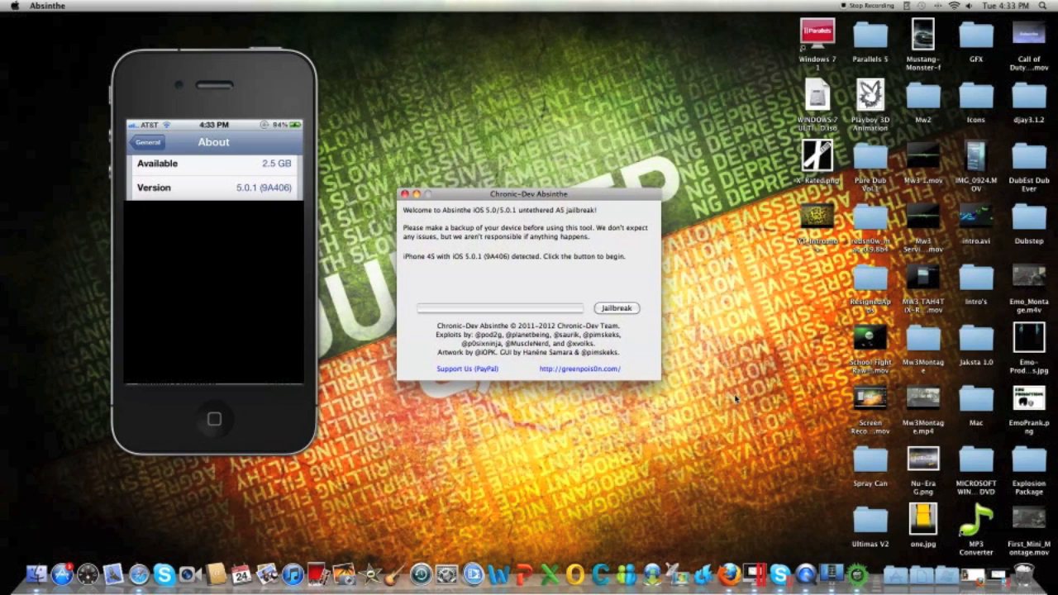
{"action": "left_click", "coordinate": [147, 142]}
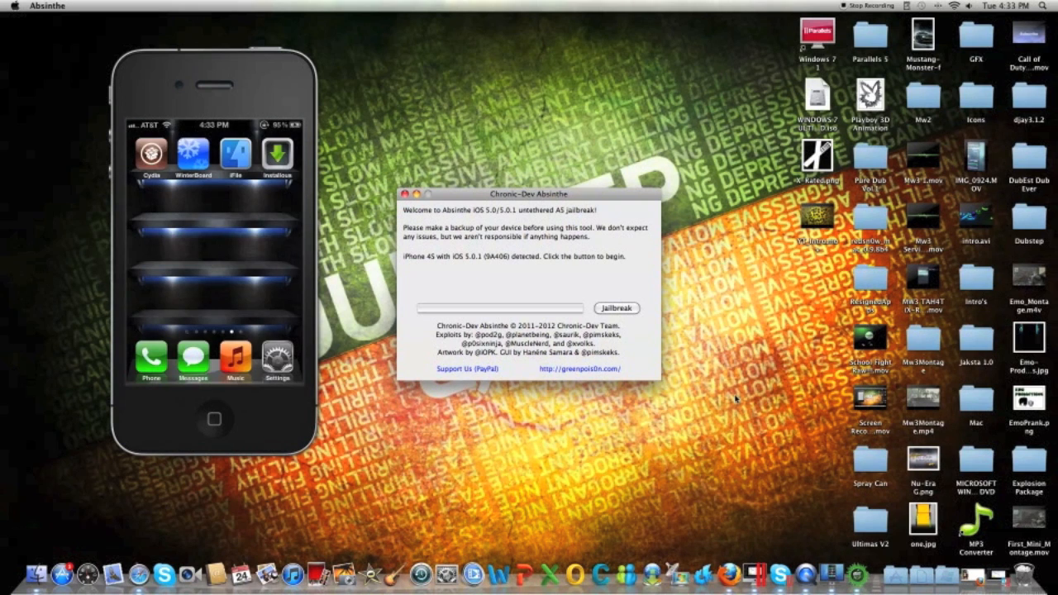
{"action": "mouse_move", "coordinate": [727, 413]}
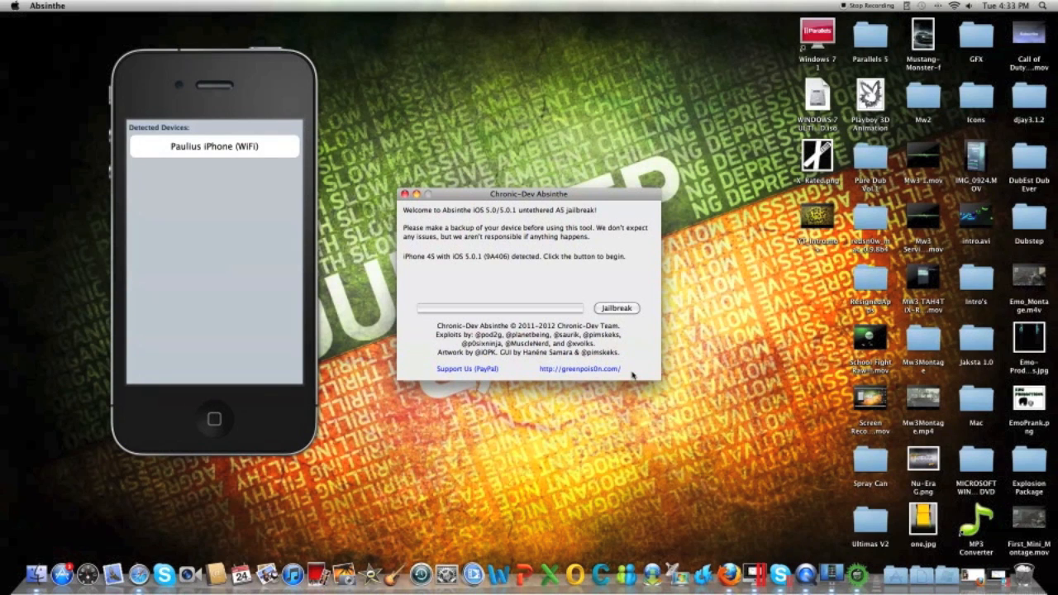
Select the iPhone (WiFi) in iDemo and open Cydia on the phone
{"action": "left_click", "coordinate": [214, 147]}
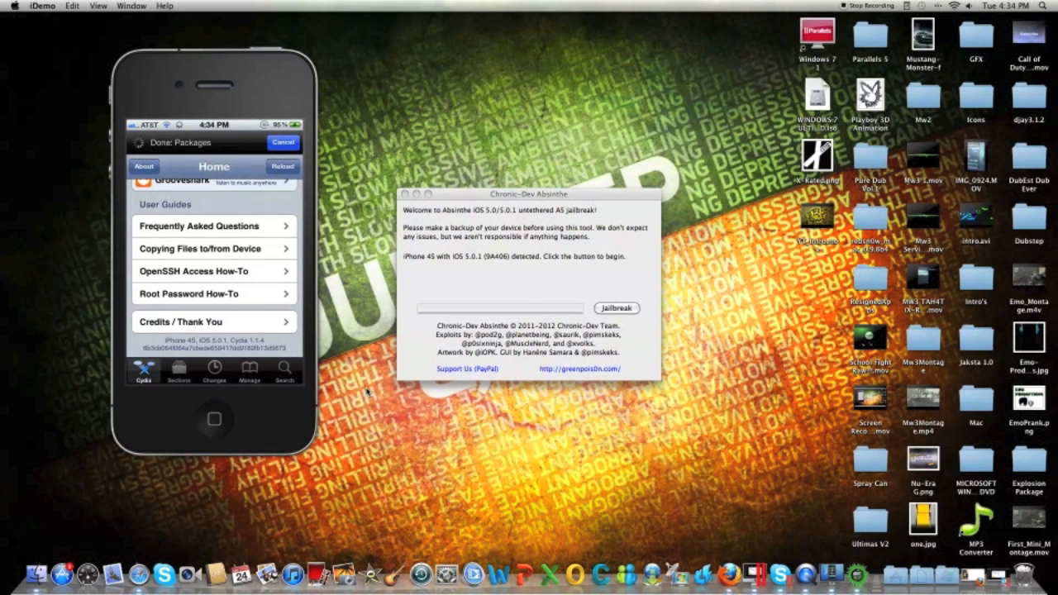
Tap Reload in Cydia so it shows Reloading Data
{"action": "left_click", "coordinate": [282, 166]}
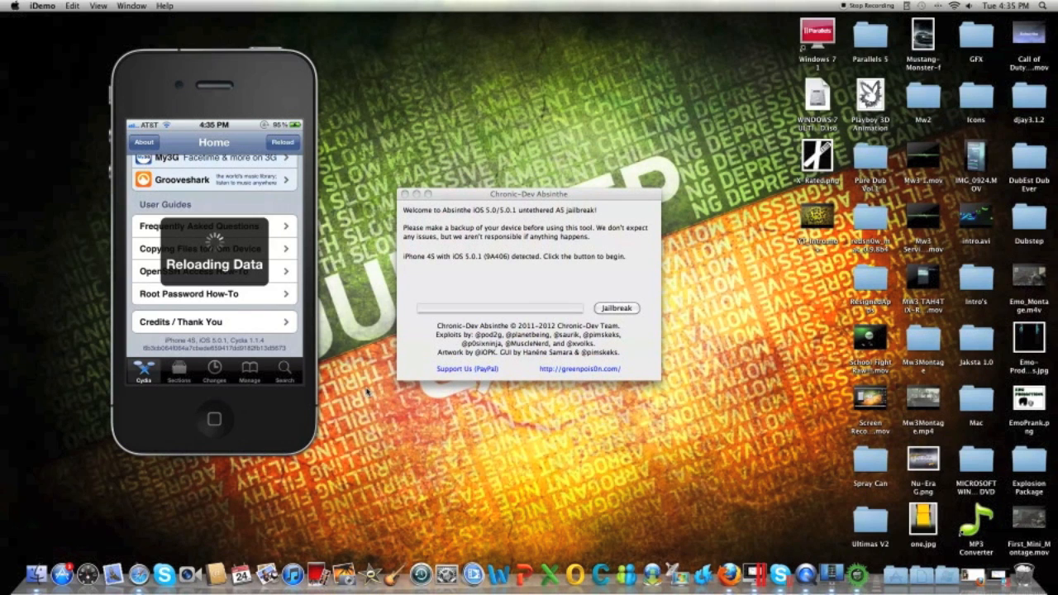
{"action": "mouse_move", "coordinate": [775, 80]}
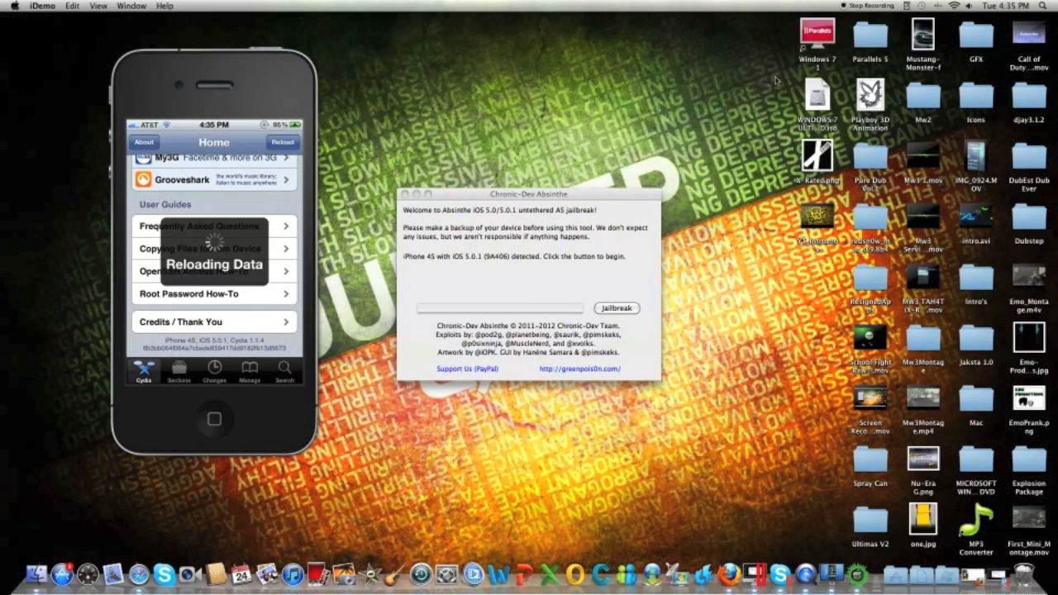